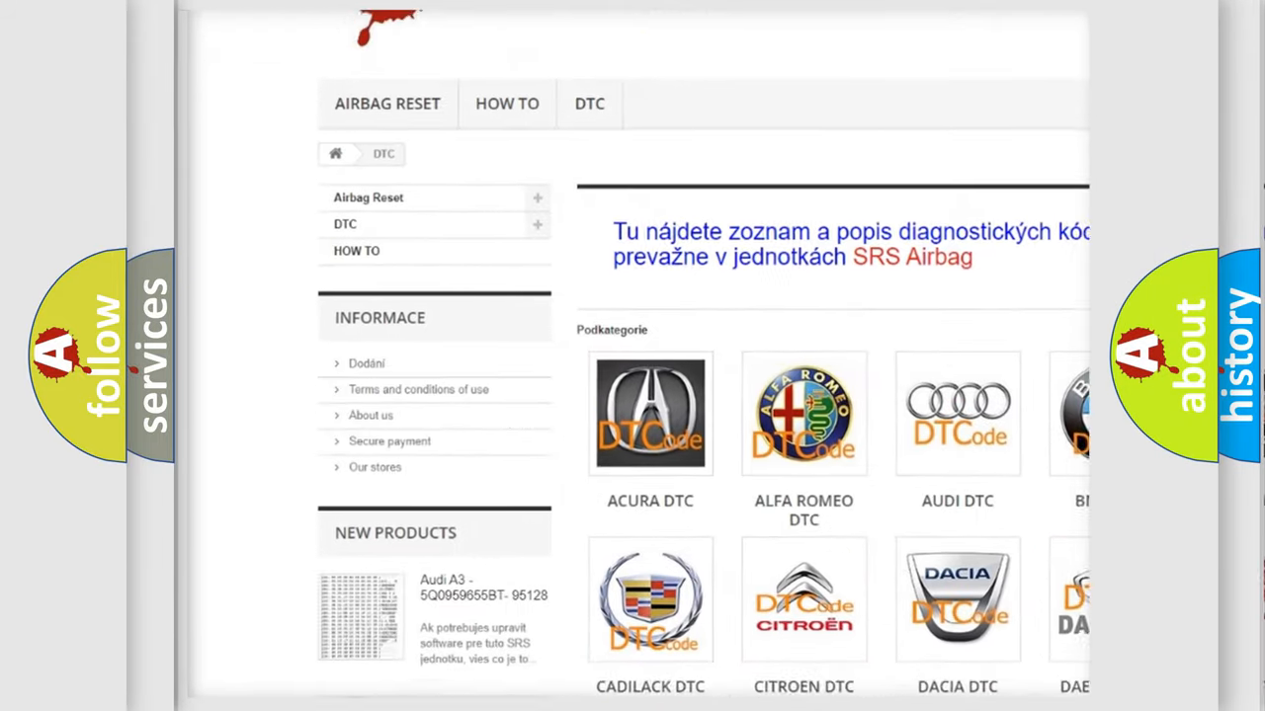
scroll(down, 3)
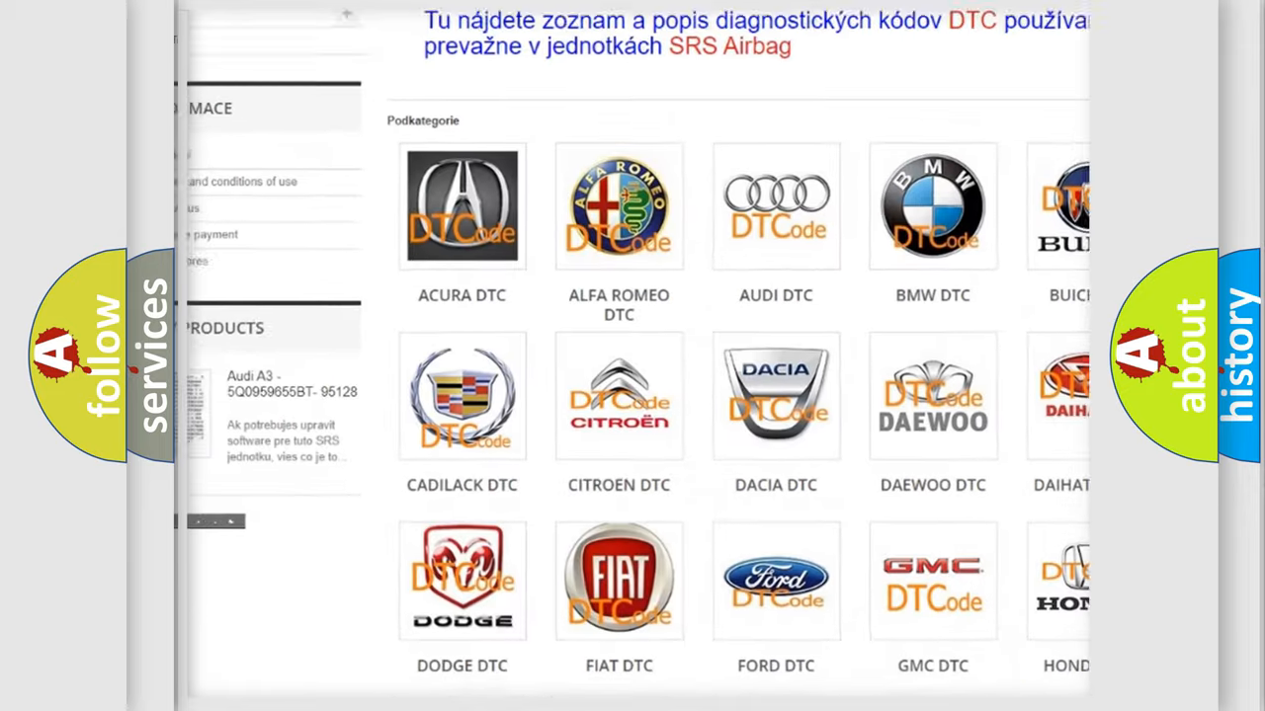
scroll(down, 3)
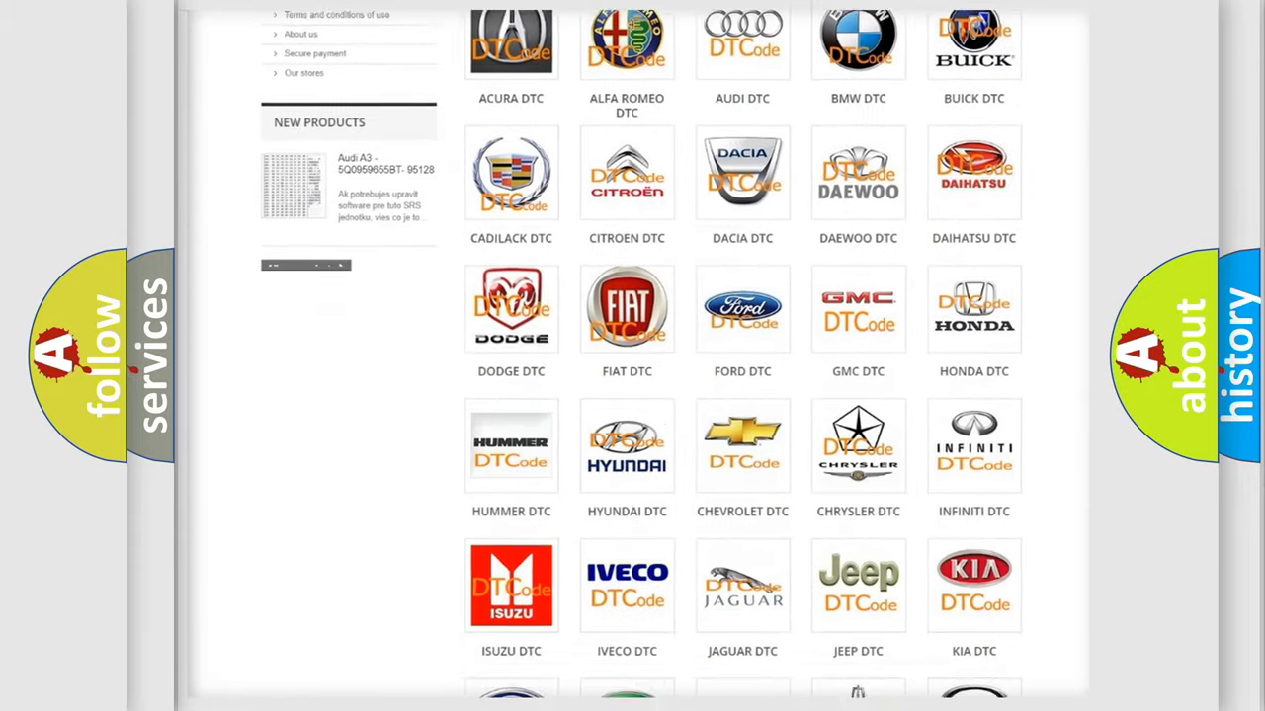
scroll(down, 3)
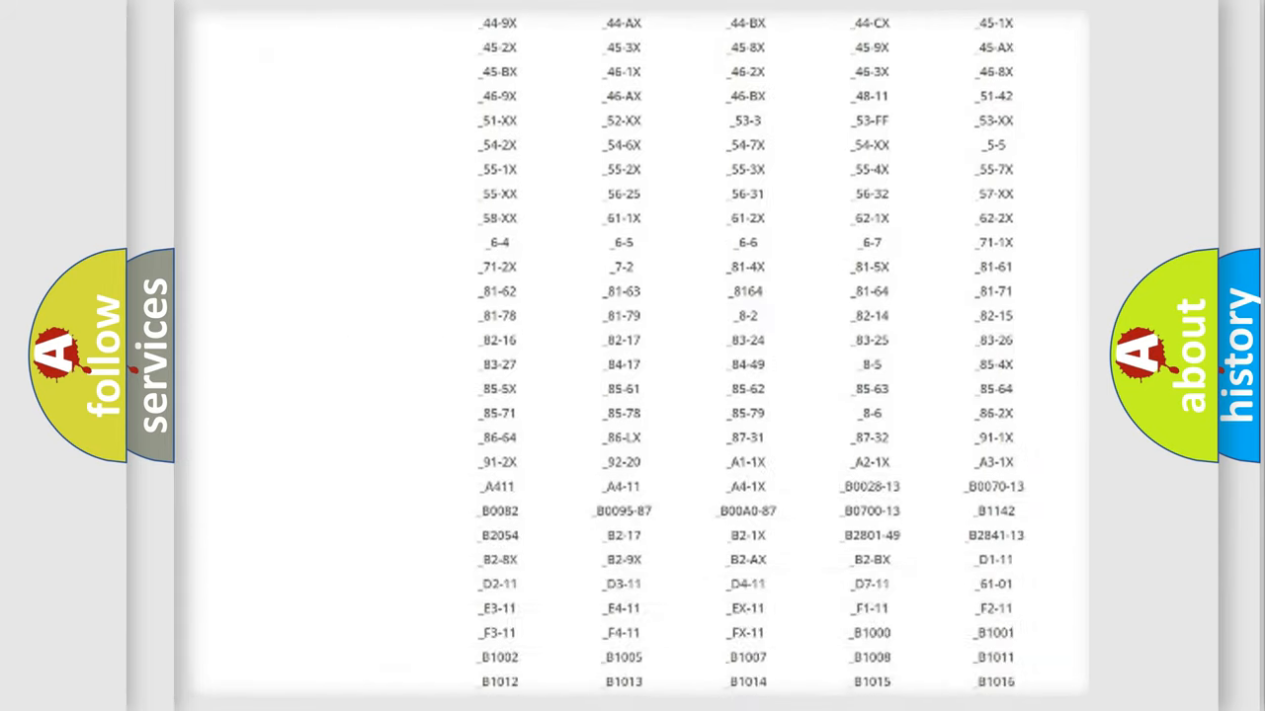
scroll(down, 3)
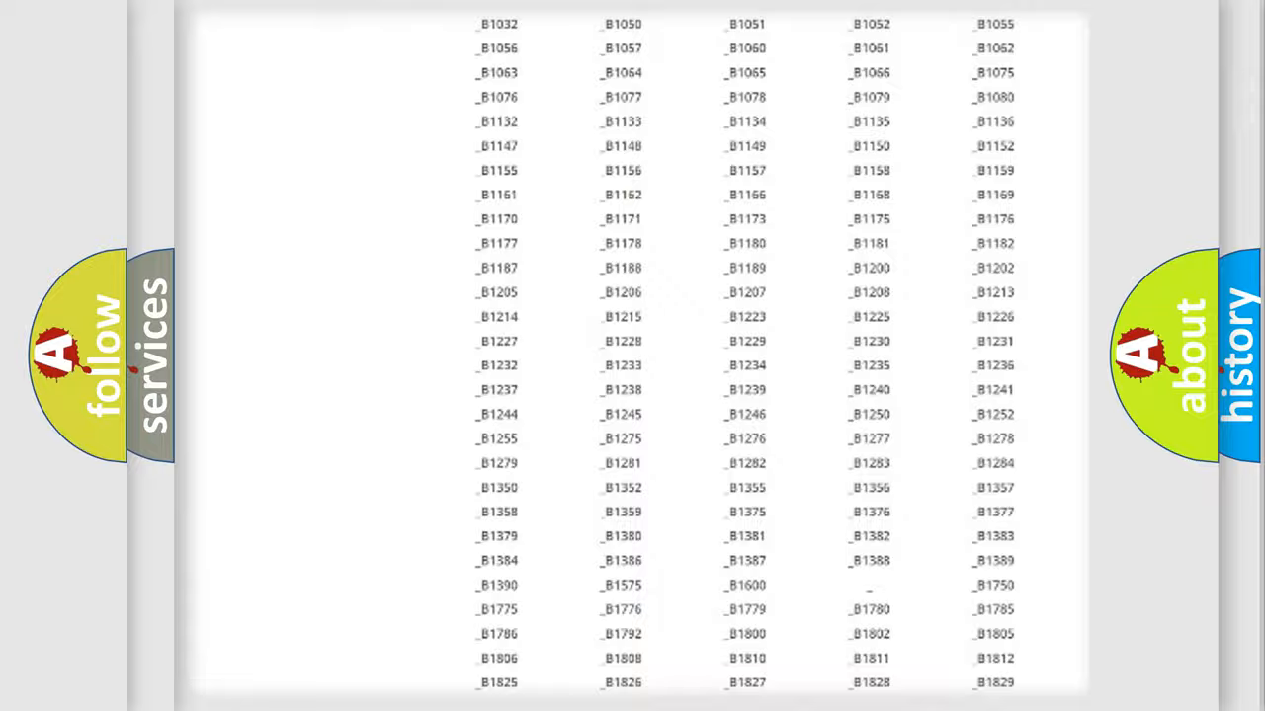